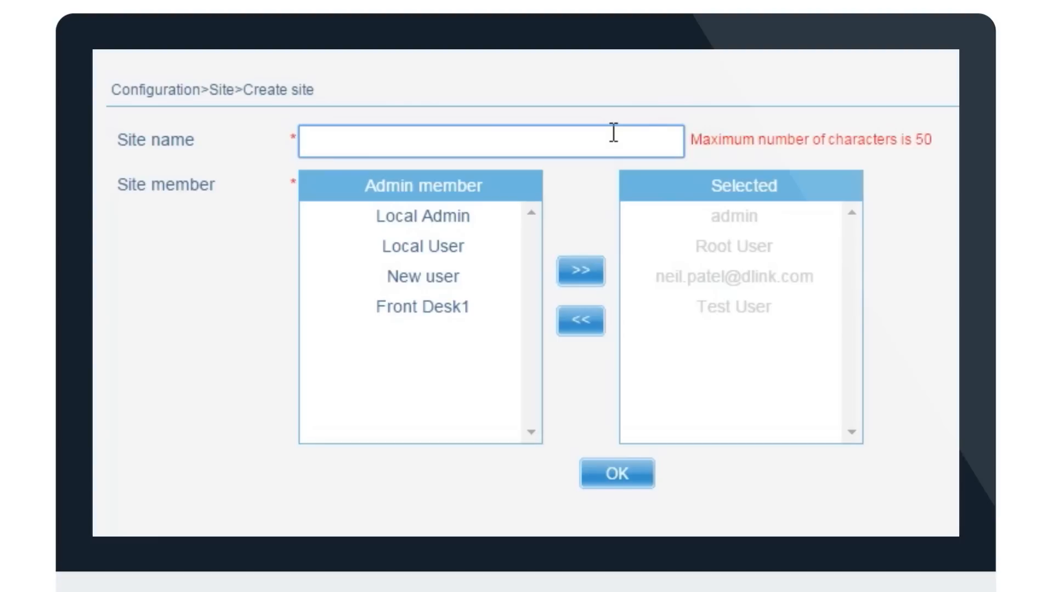
# Step: Name the site USA and move New user into its admin members
pyautogui.write('USA')
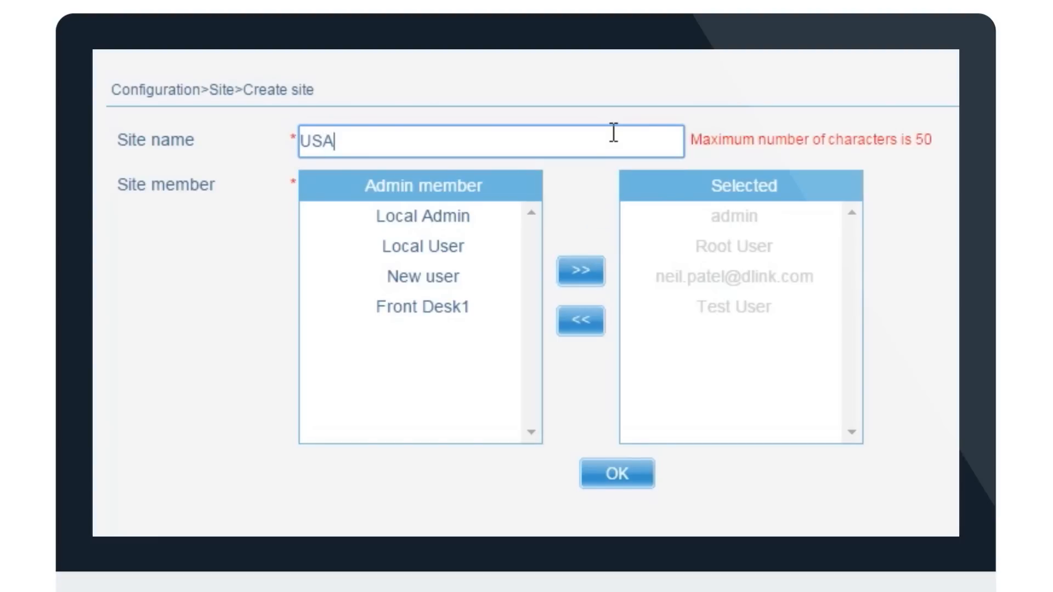
pyautogui.moveTo(669, 463)
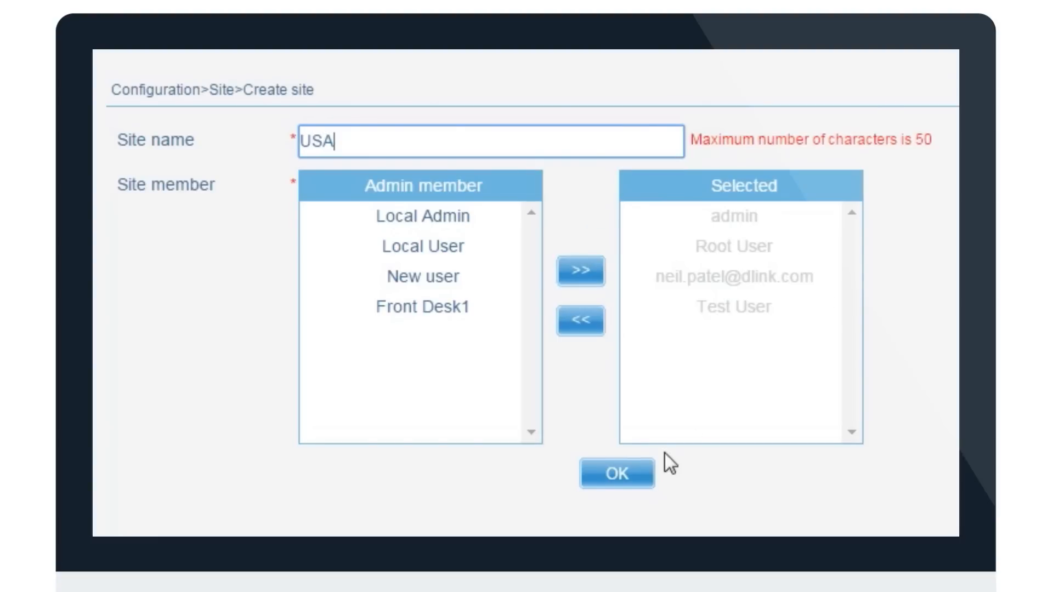
pyautogui.moveTo(436, 276)
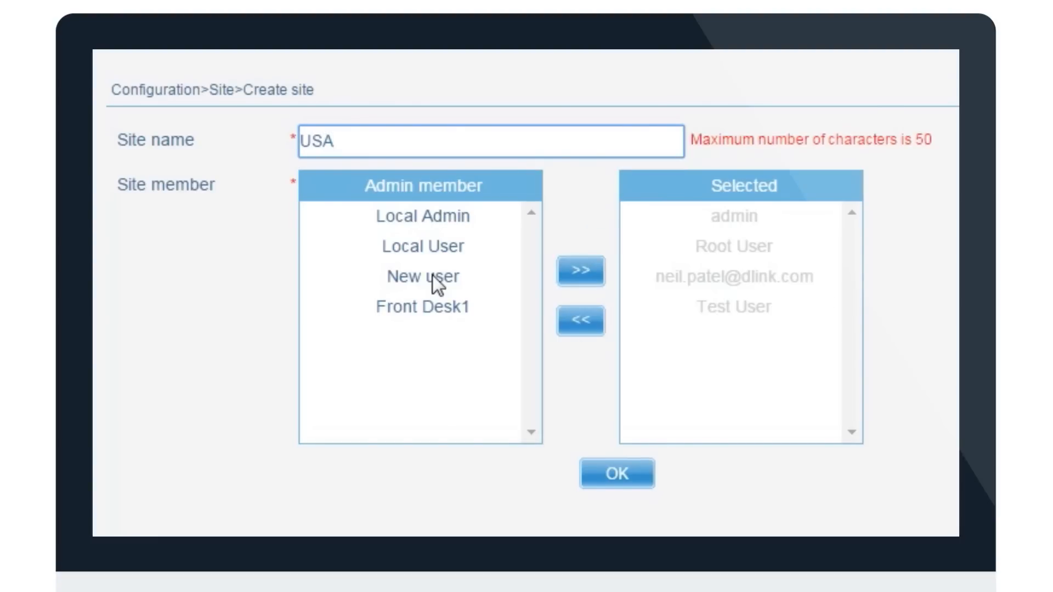
pyautogui.click(423, 276)
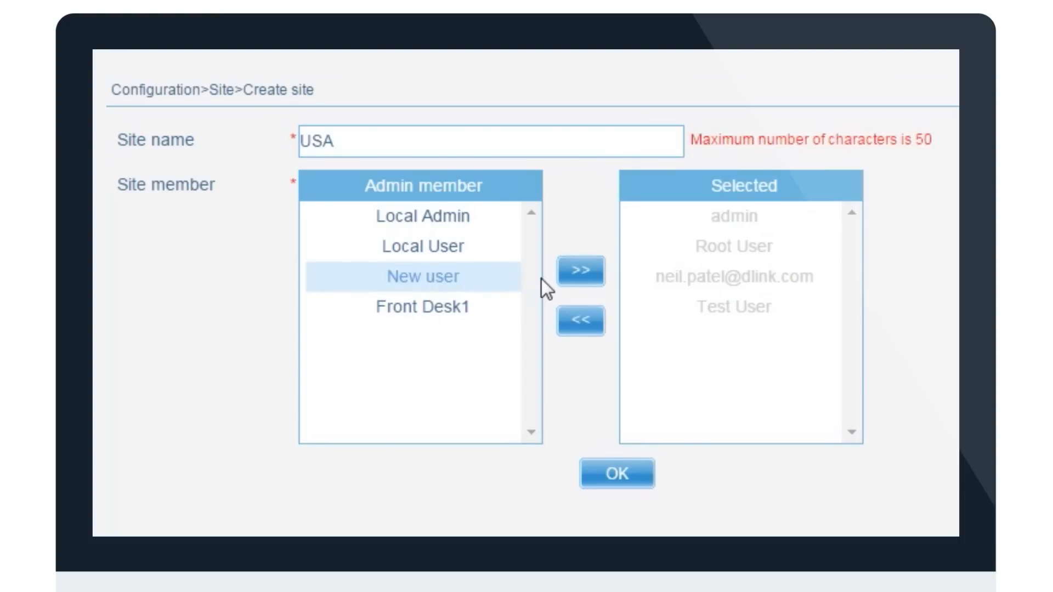
pyautogui.click(579, 271)
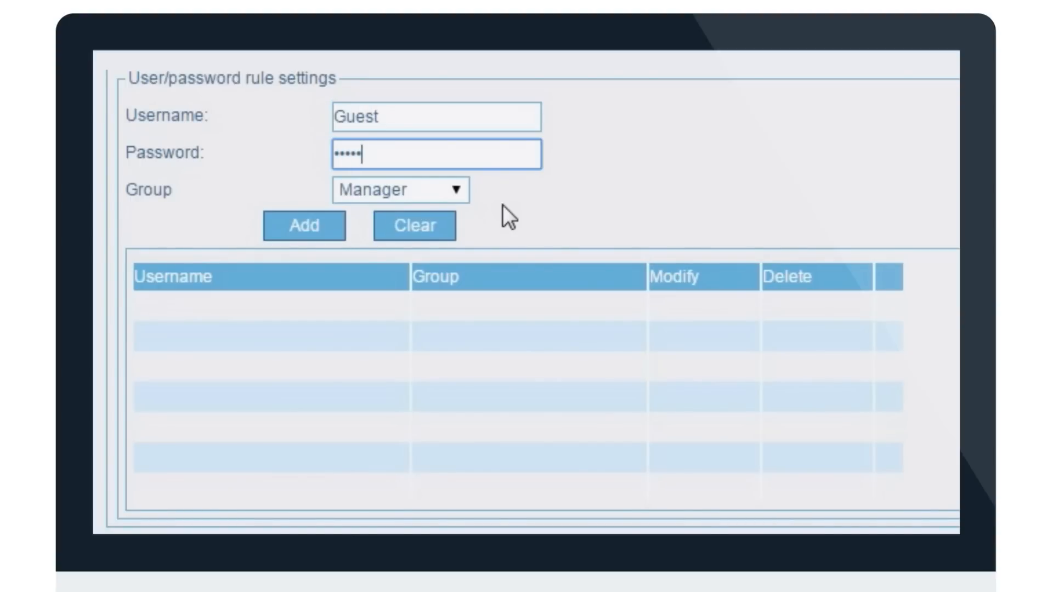
# Step: Assign the Guest account to the Guest group and add it to the user list
pyautogui.click(399, 190)
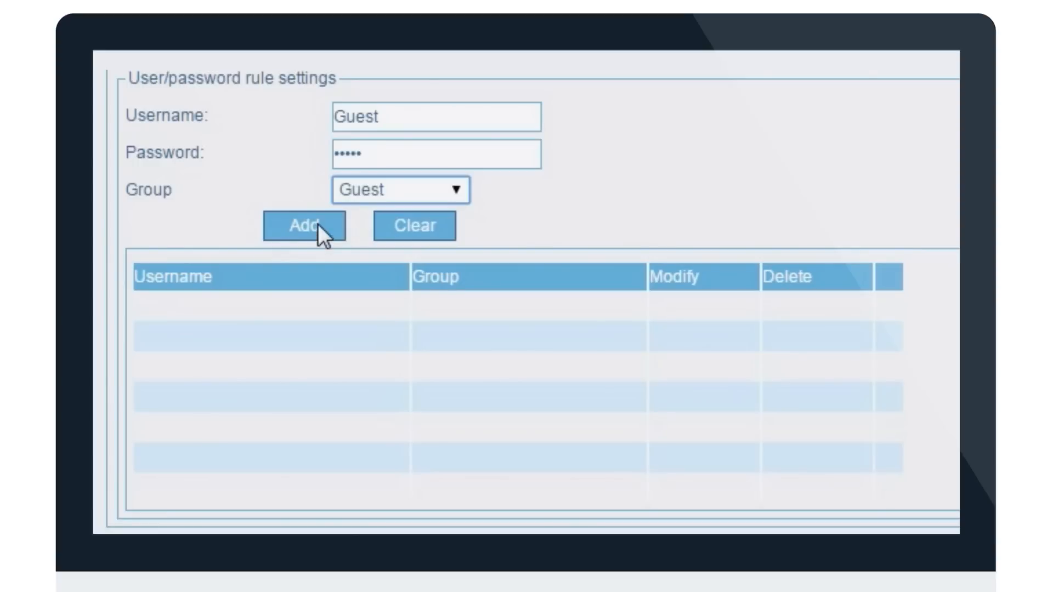
pyautogui.click(303, 226)
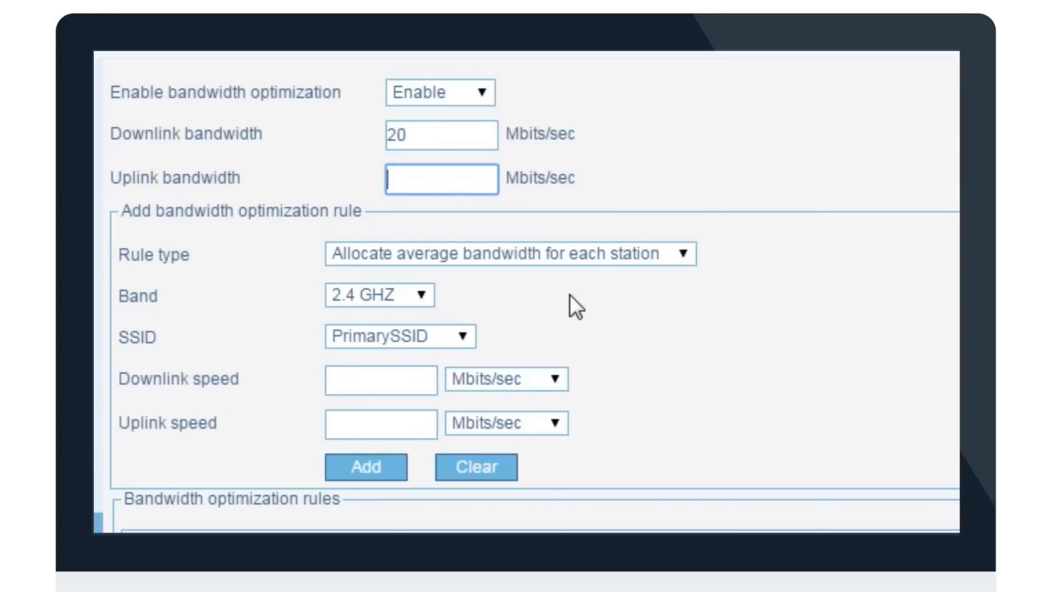
# Step: Enter the downlink bandwidth value of 20 Mbits/sec for bandwidth optimization
pyautogui.write('2')
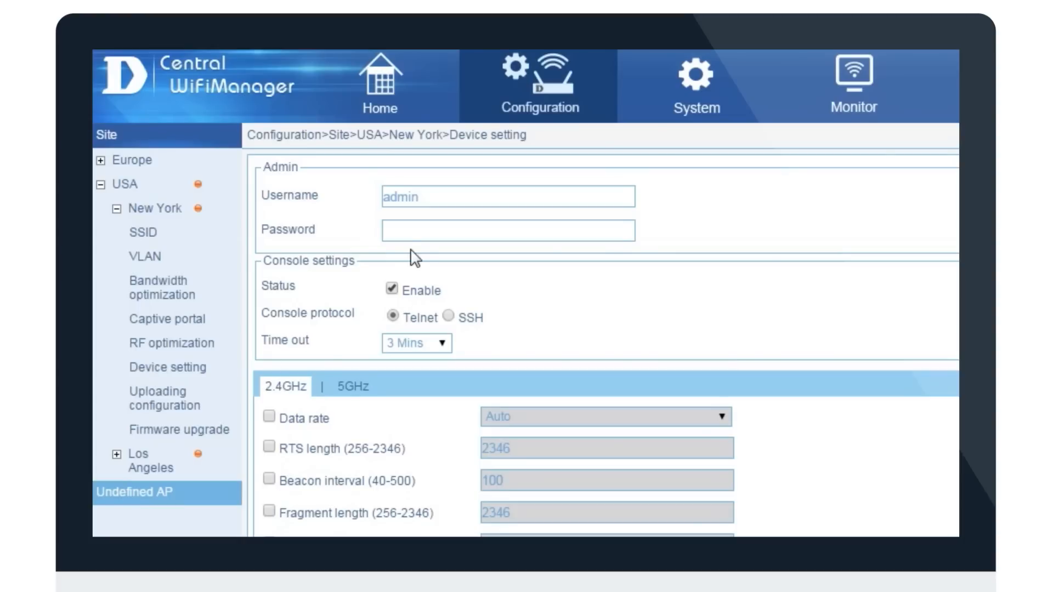
pyautogui.moveTo(323, 406)
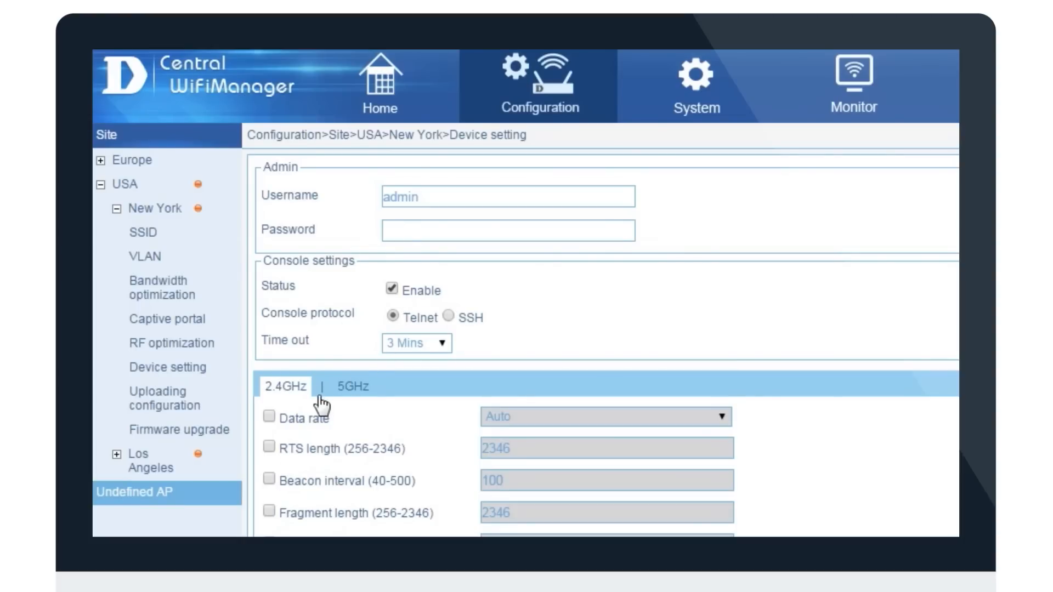